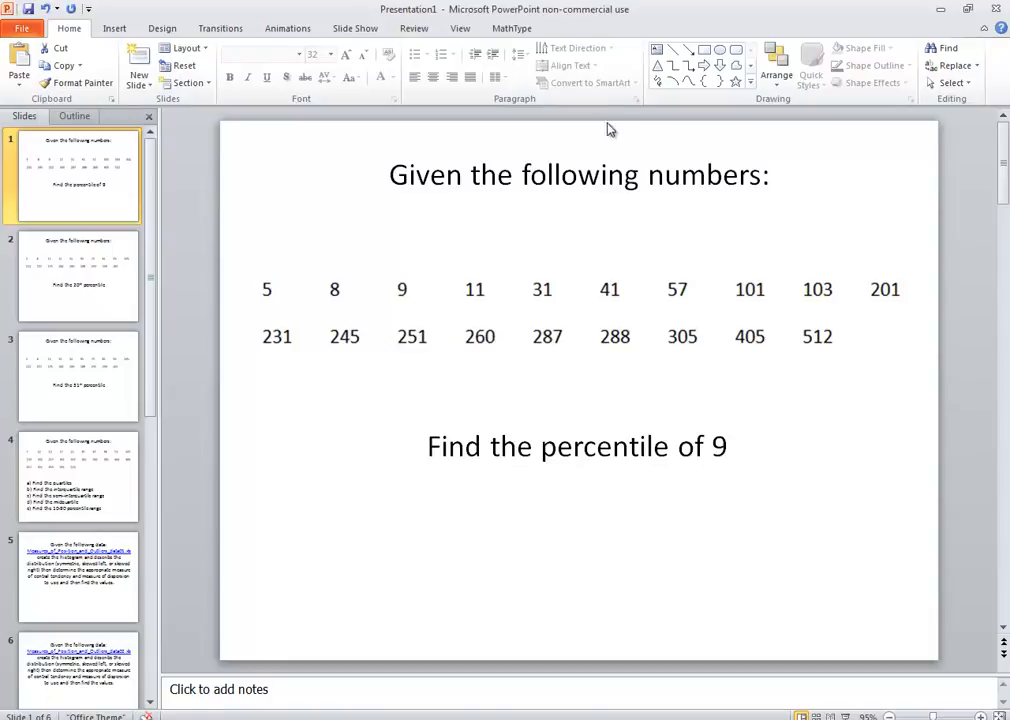
mouse_move(668, 128)
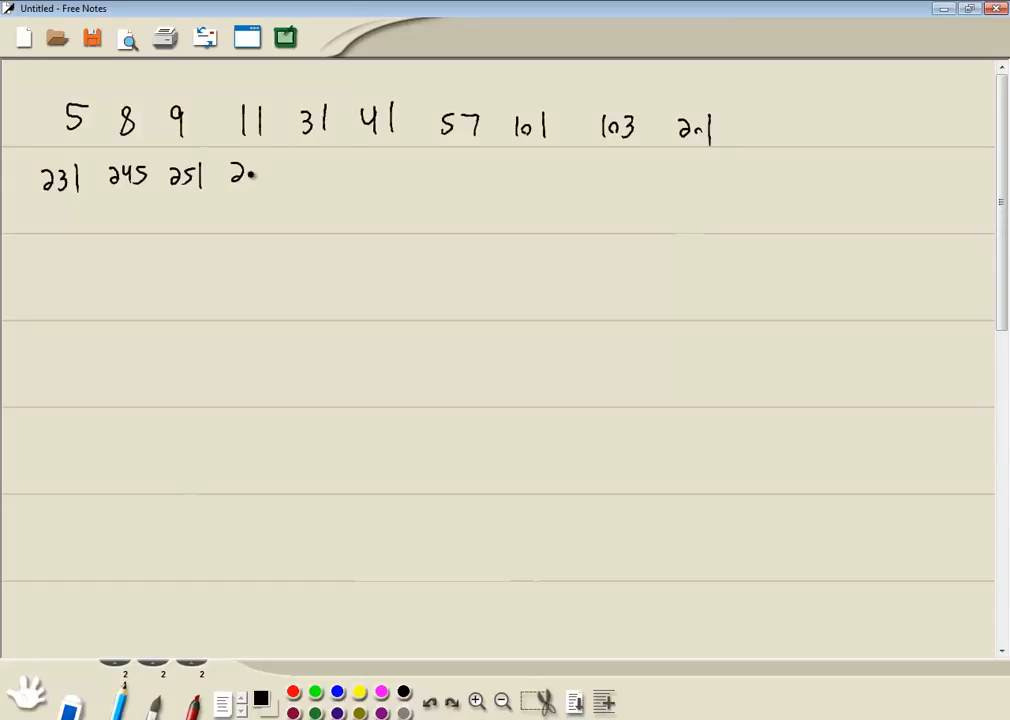
Step: Handwrite the next number in the second row of the nineteen-number list
drag(235, 175, 335, 175)
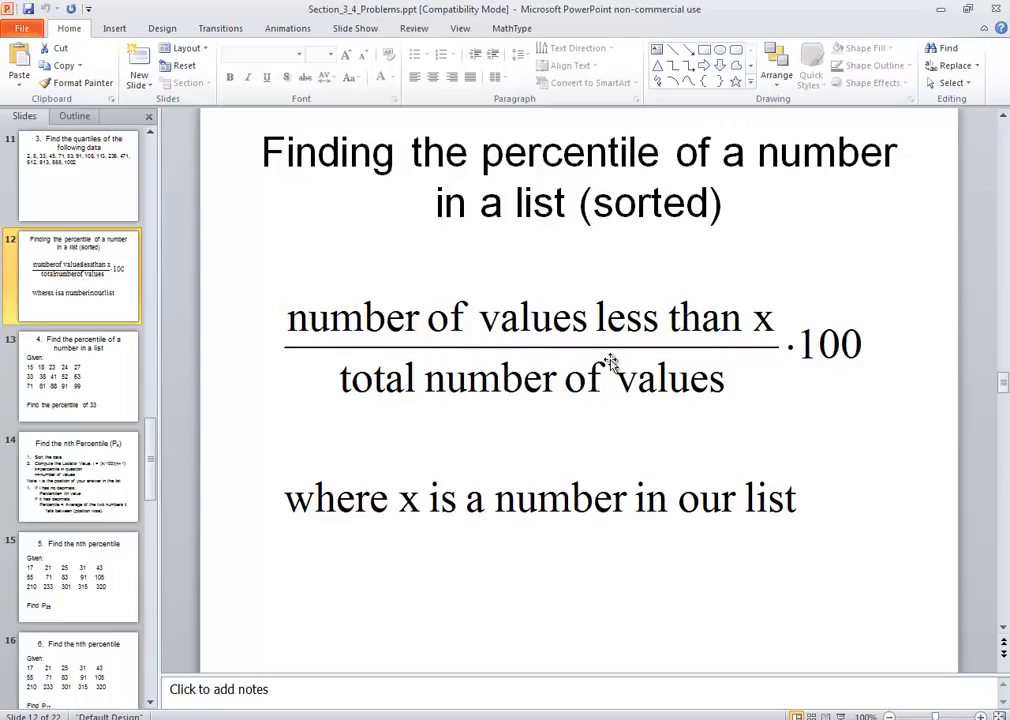
mouse_move(700, 225)
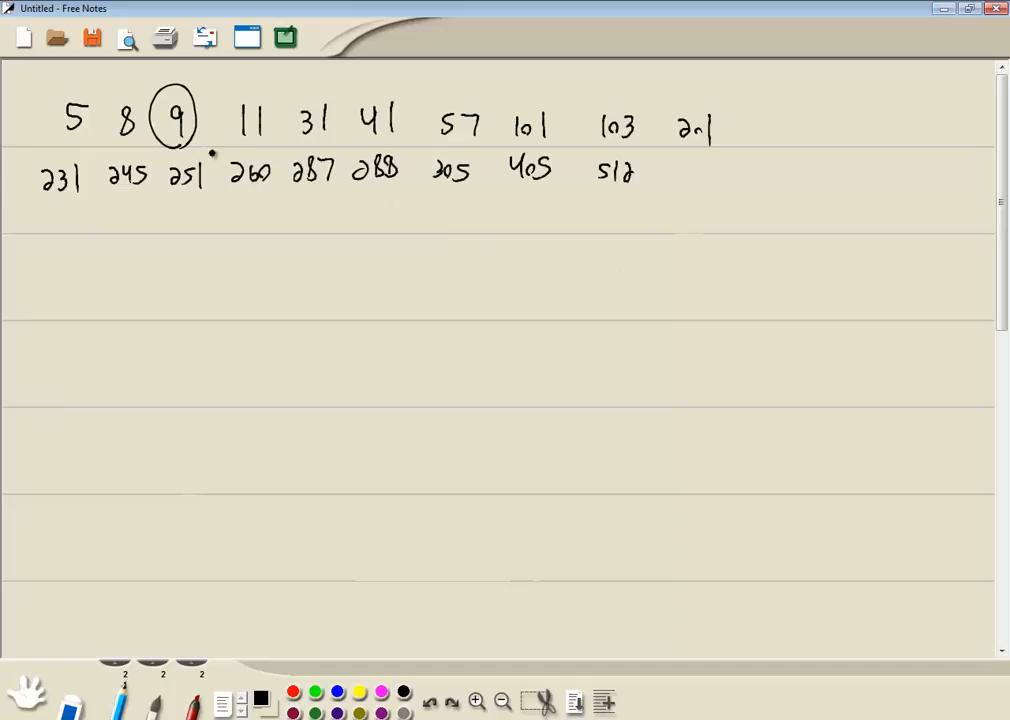
Step: Write the fraction 2/19 and '× 100' beside it below the list
drag(275, 250, 292, 275)
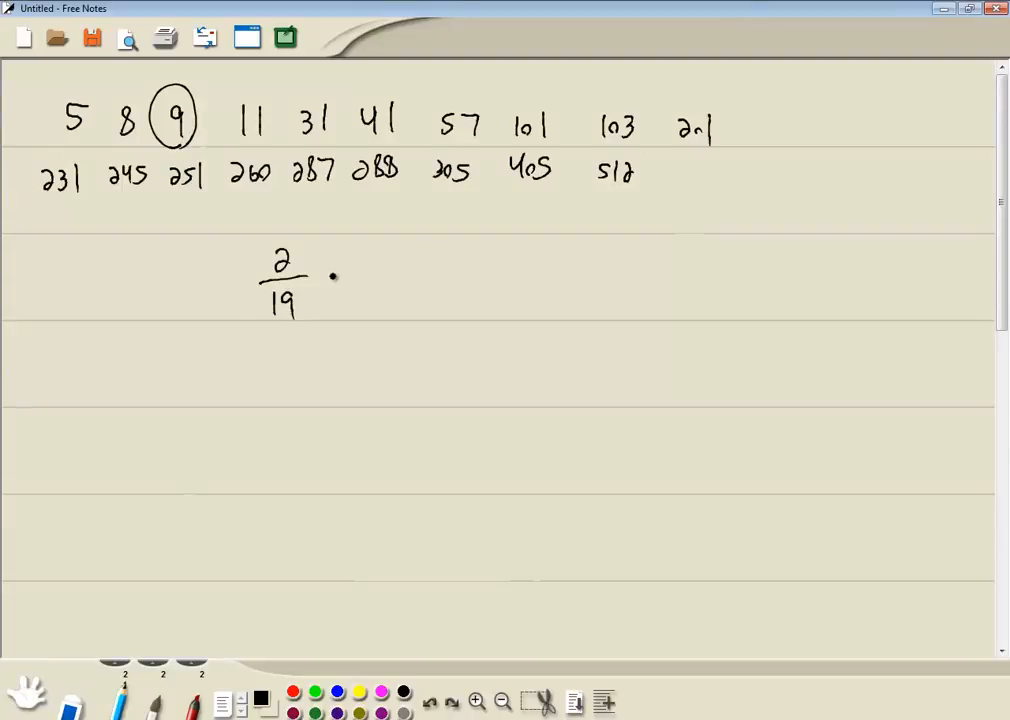
drag(340, 275, 380, 280)
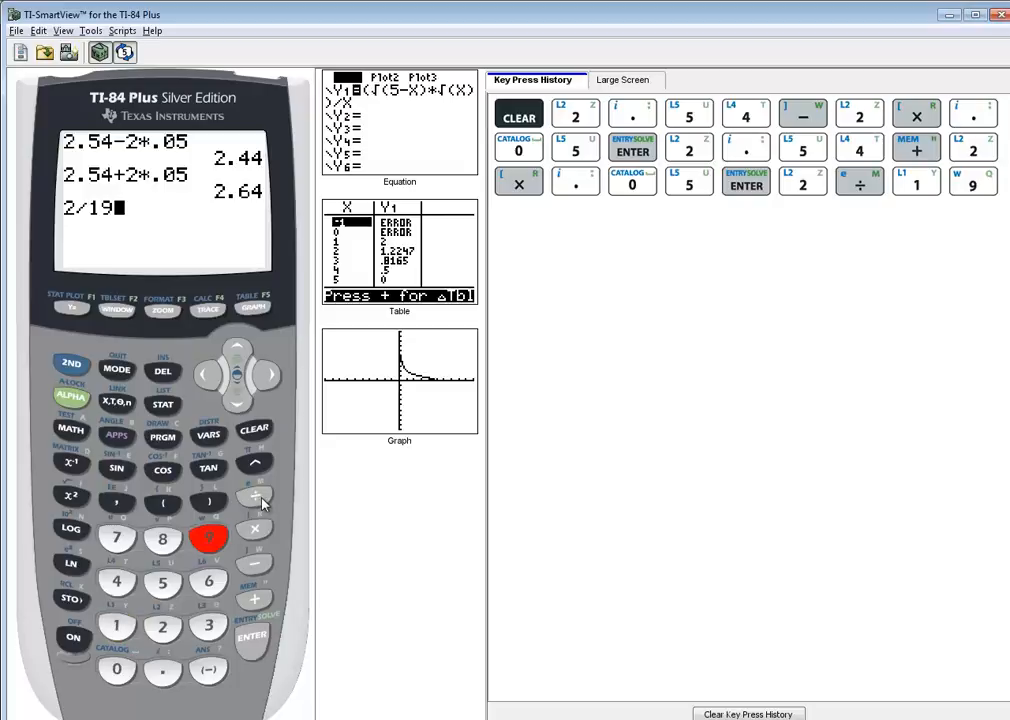
Step: Enter 2 ÷ 19 × 100 on the TI-84 emulator
click(207, 373)
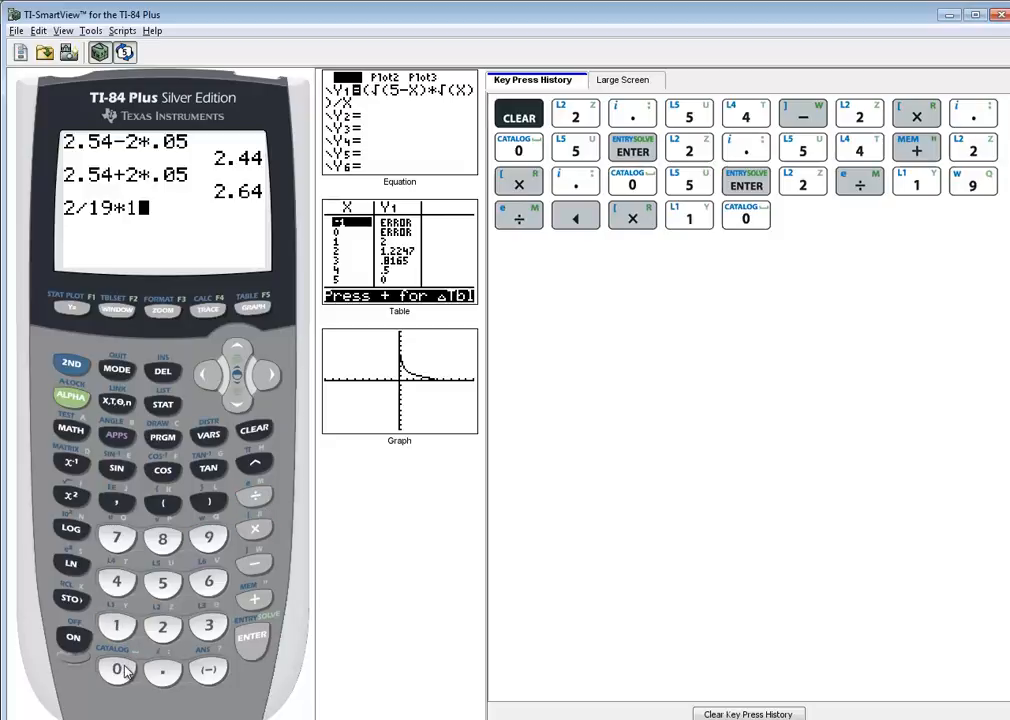
click(252, 638)
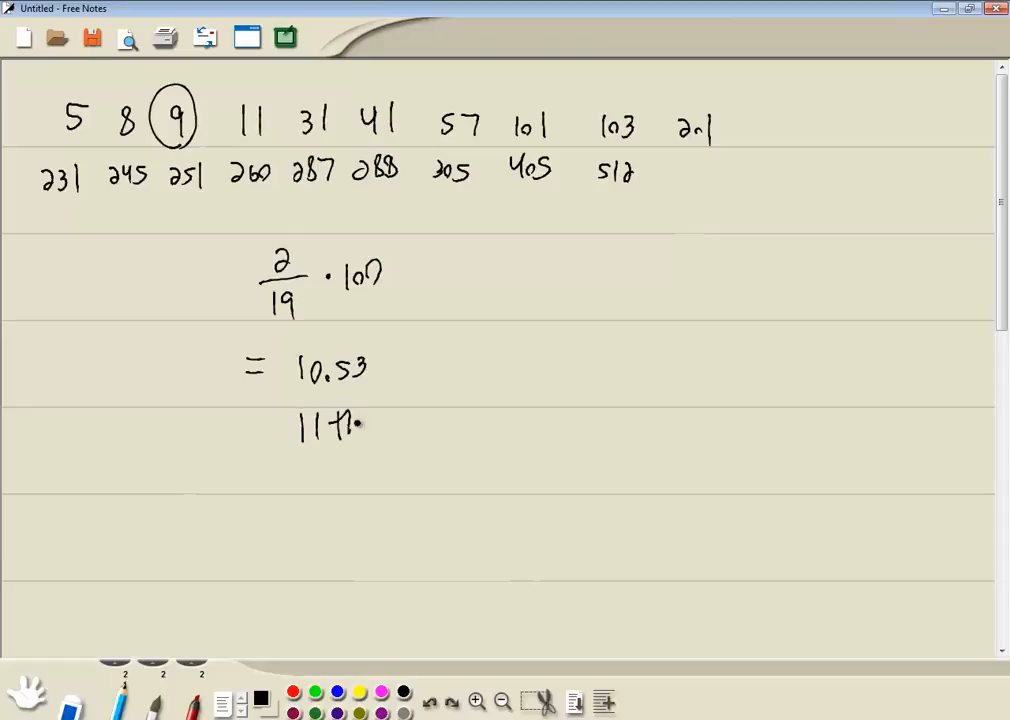
Step: Draw a circle around the 11th percentile answer beneath 10.53
drag(300, 428, 380, 428)
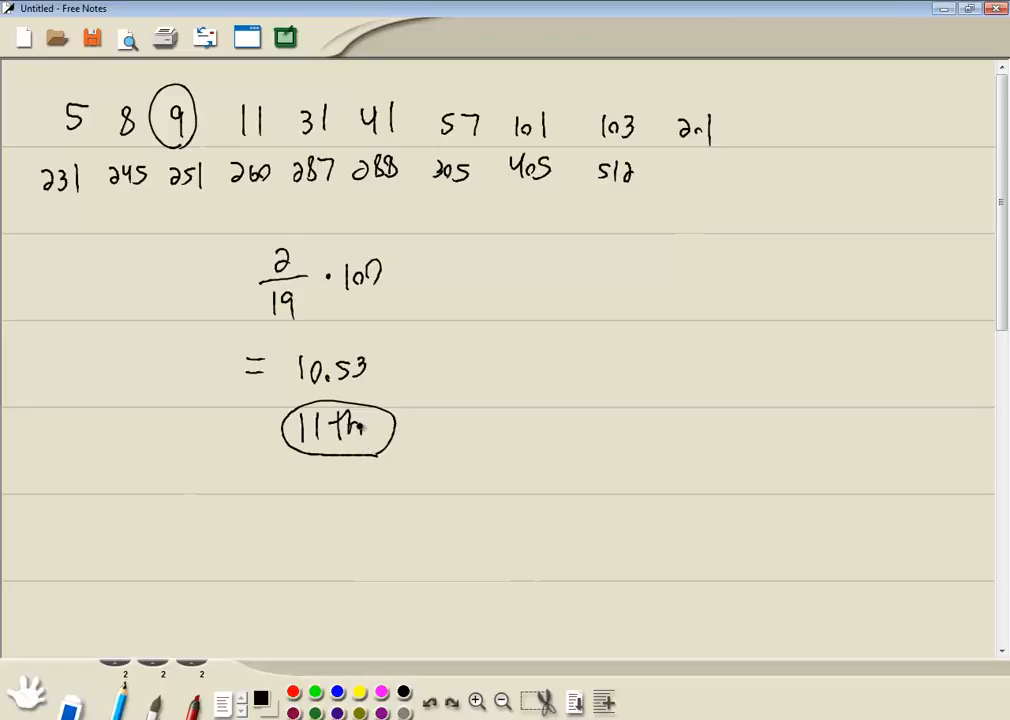